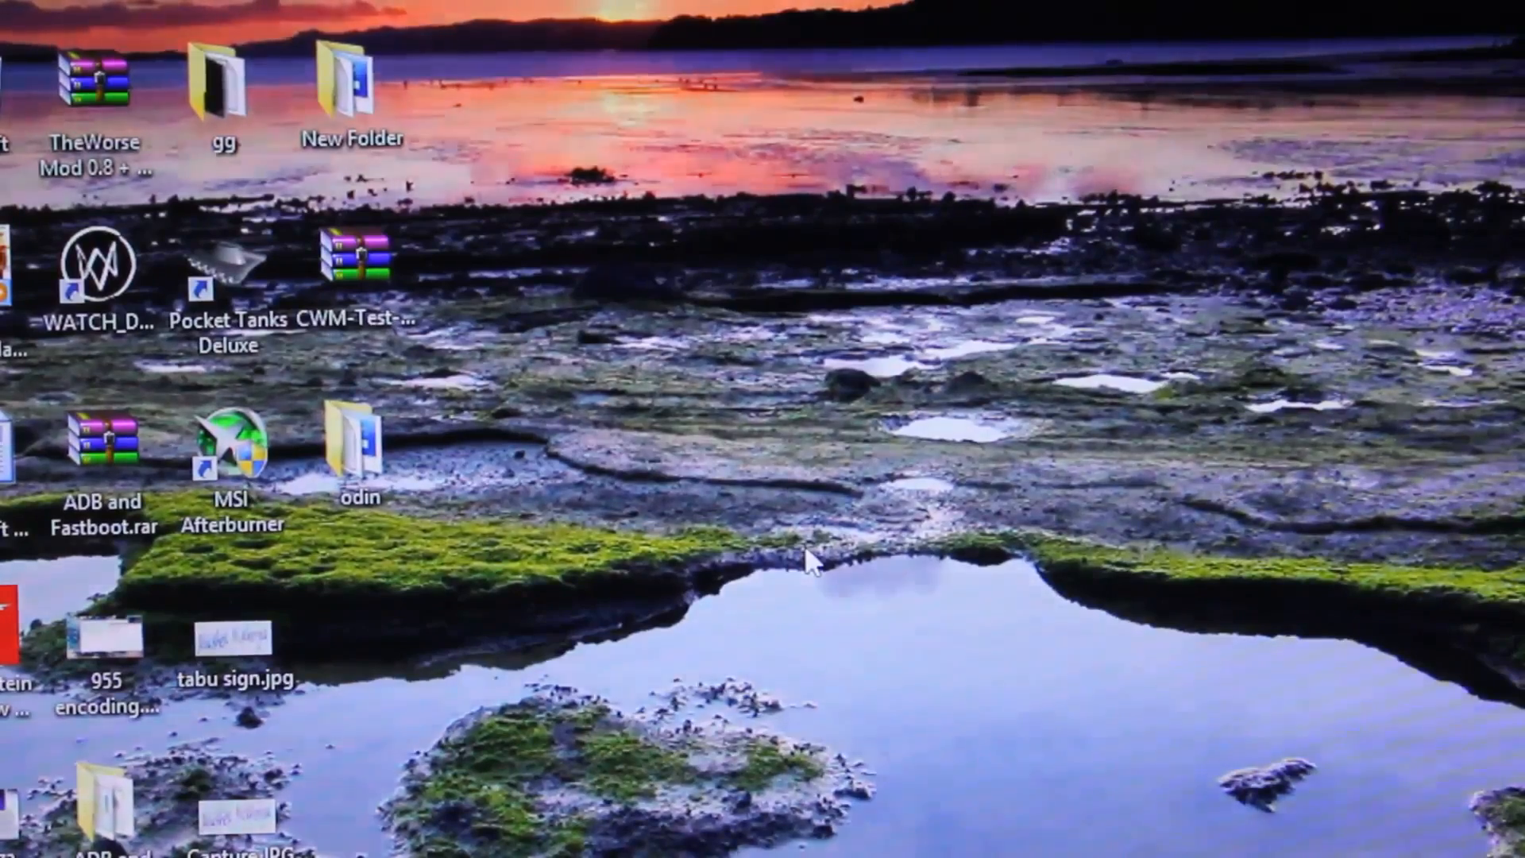
Select the CWM recovery tar and the Odin folder in File Explorer.
left_click(357, 272)
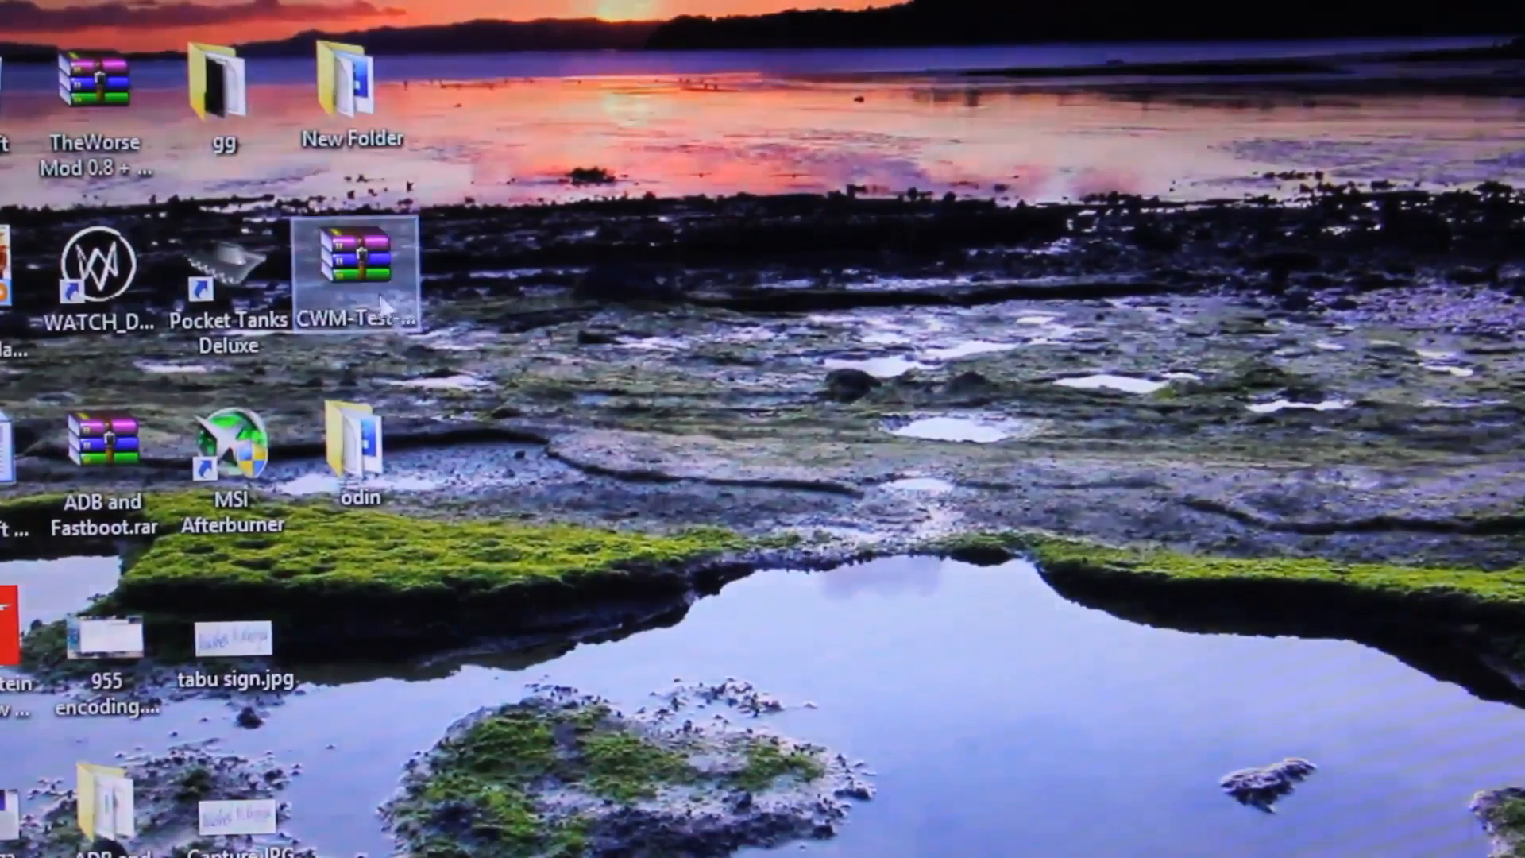
left_click(357, 263)
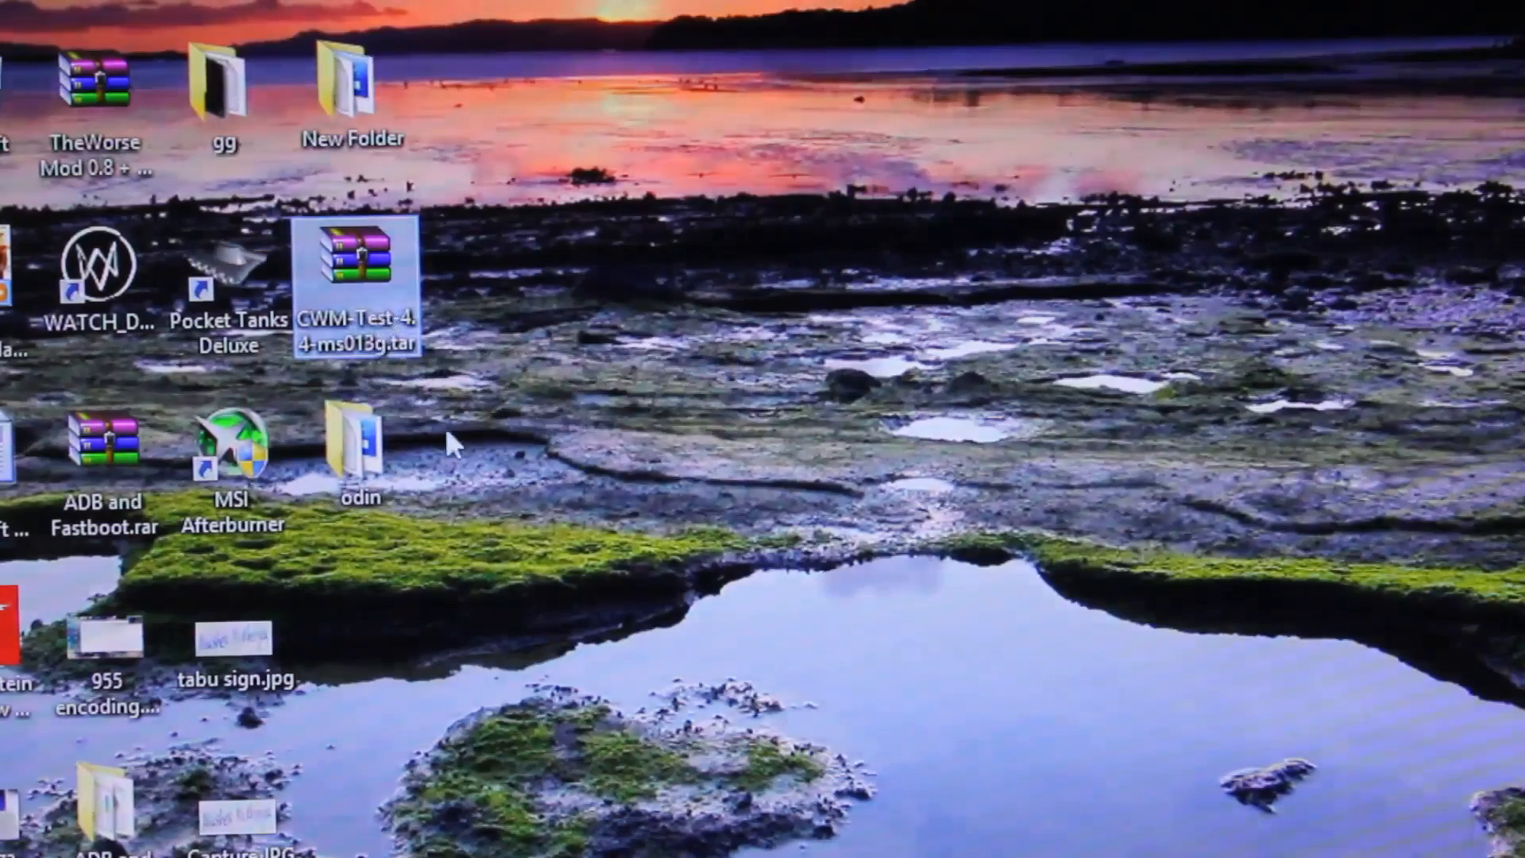
mouse_move(361, 272)
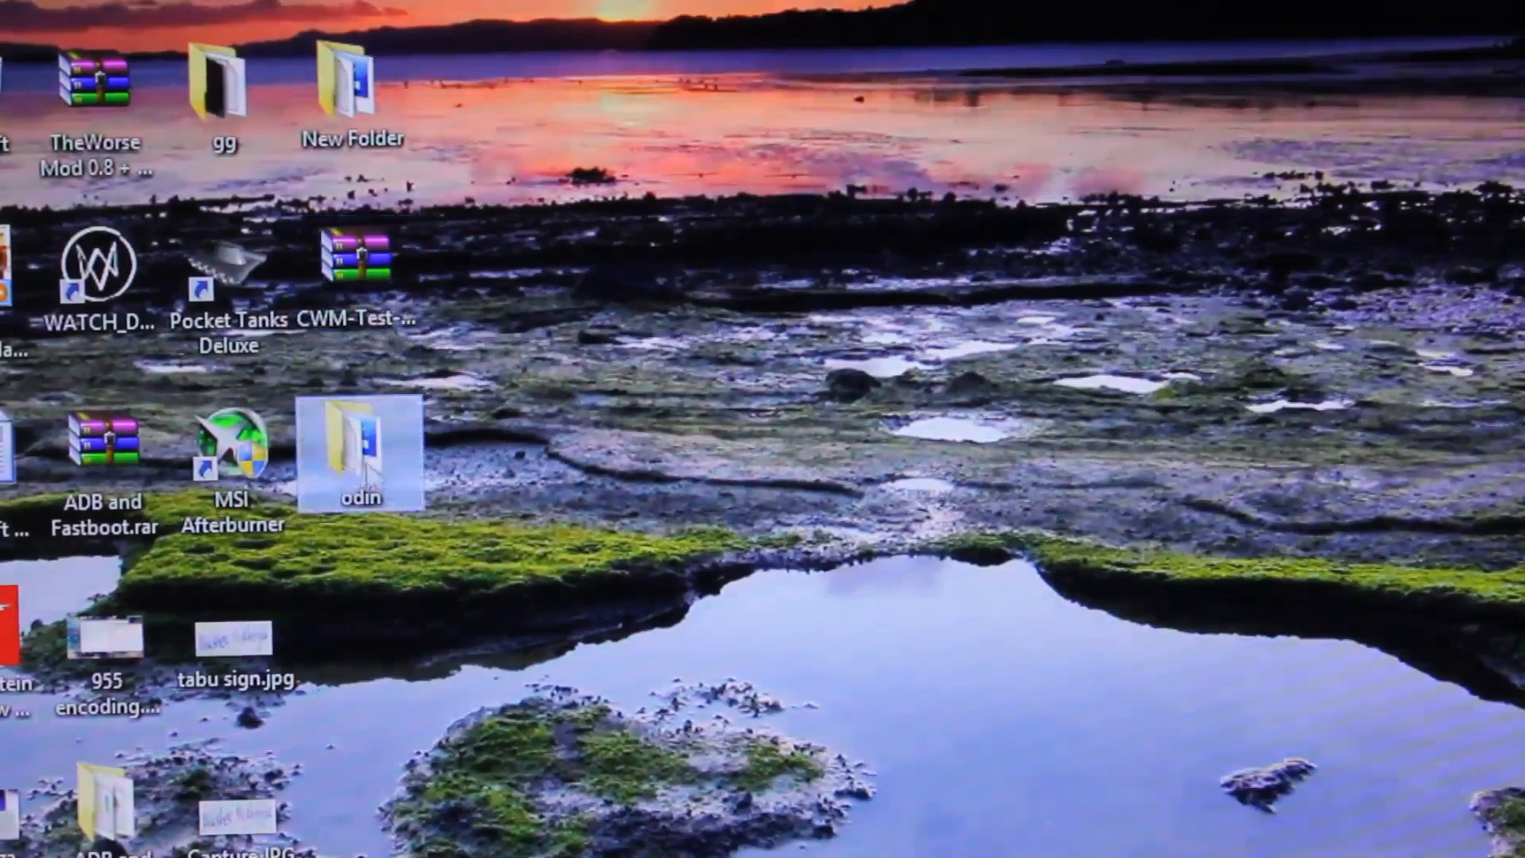
left_click(731, 584)
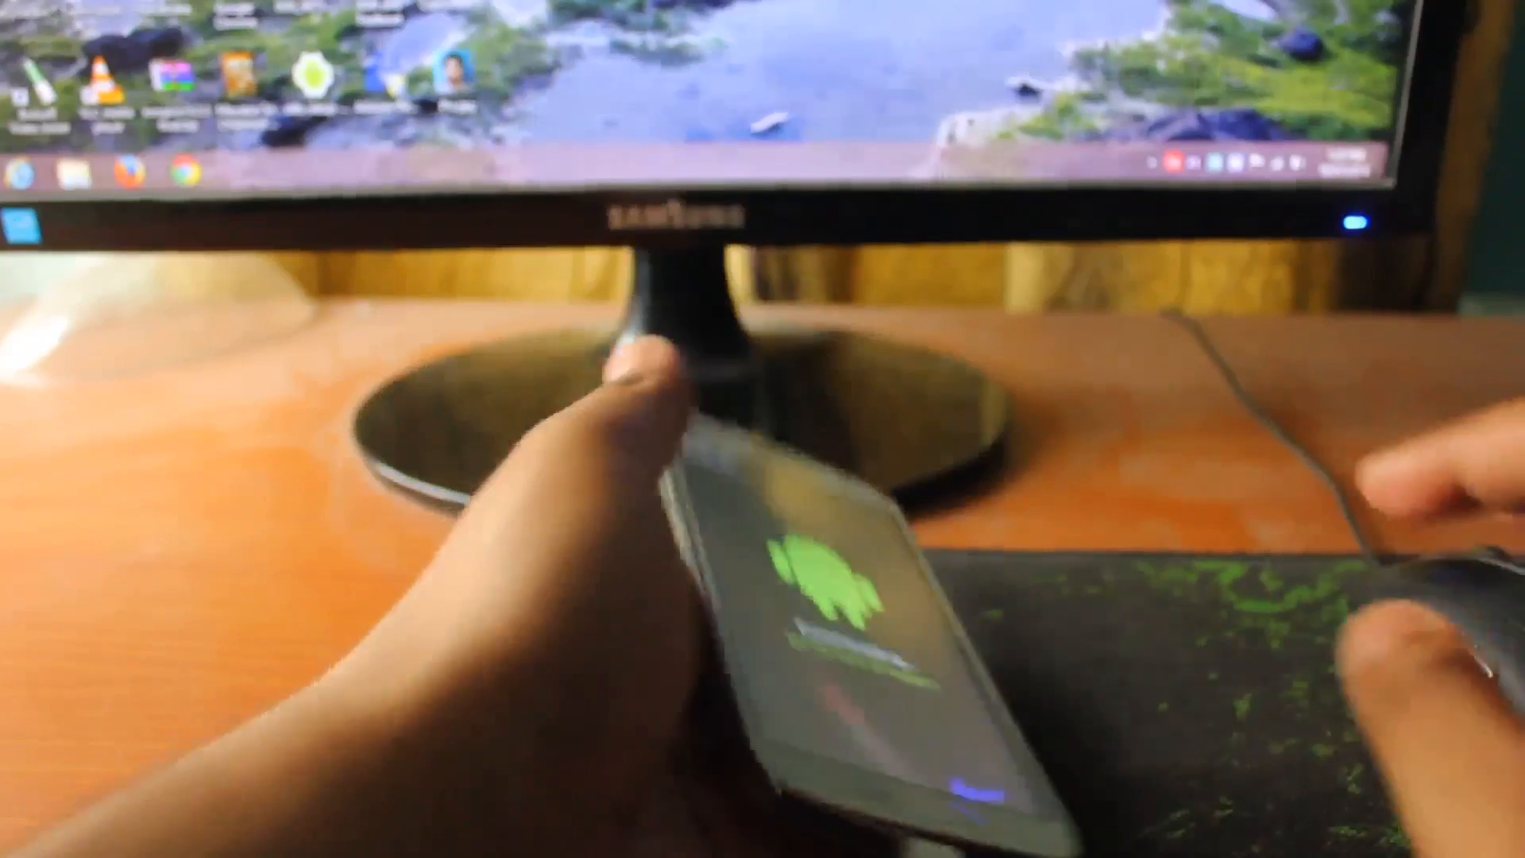
Launch Odin3 v3.09 as administrator and turn off Auto Reboot.
right_click(372, 170)
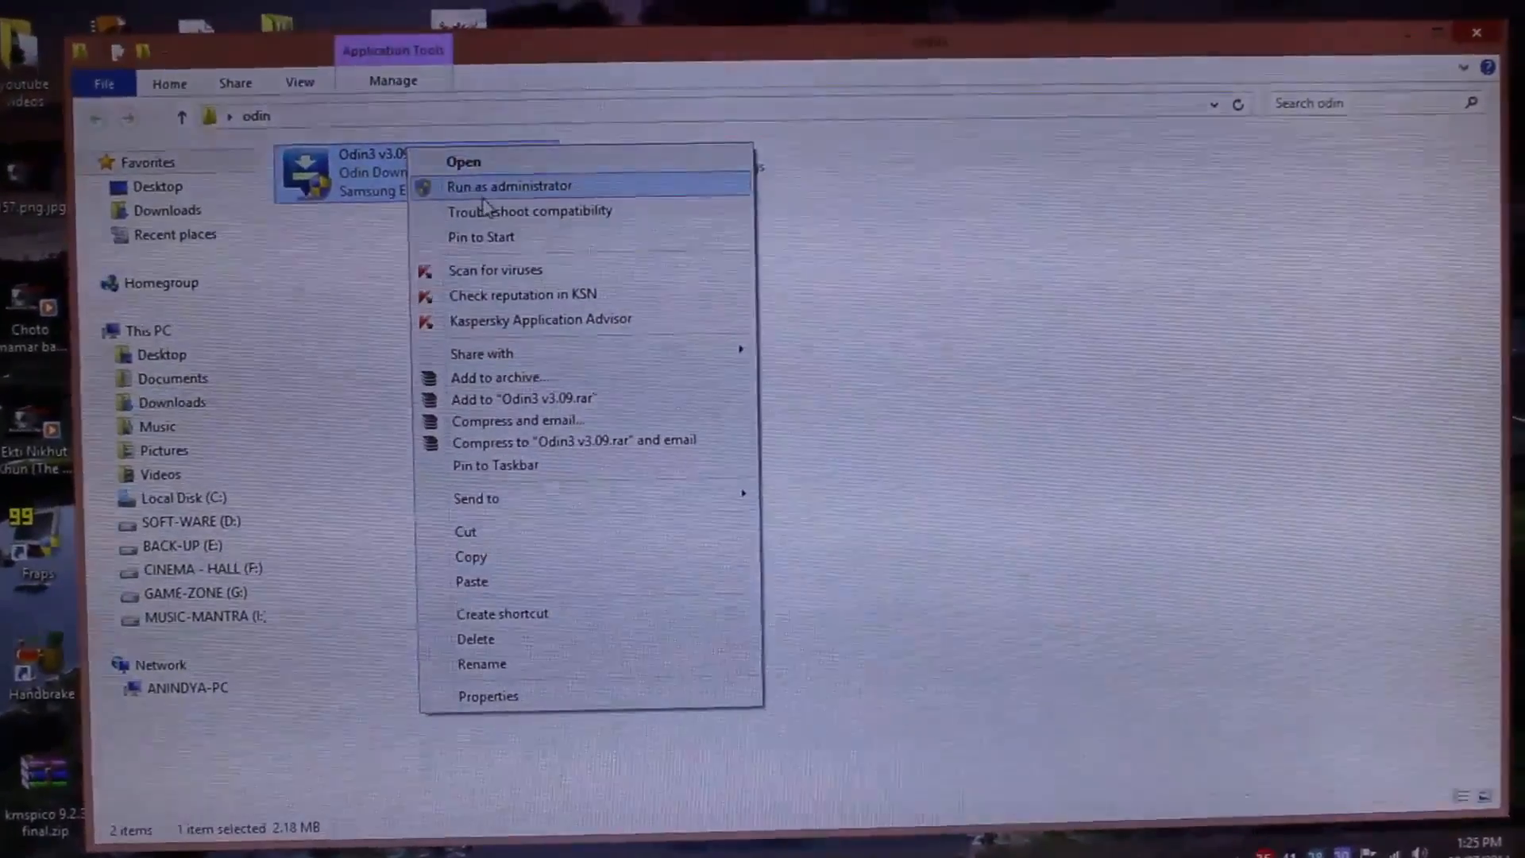
left_click(509, 186)
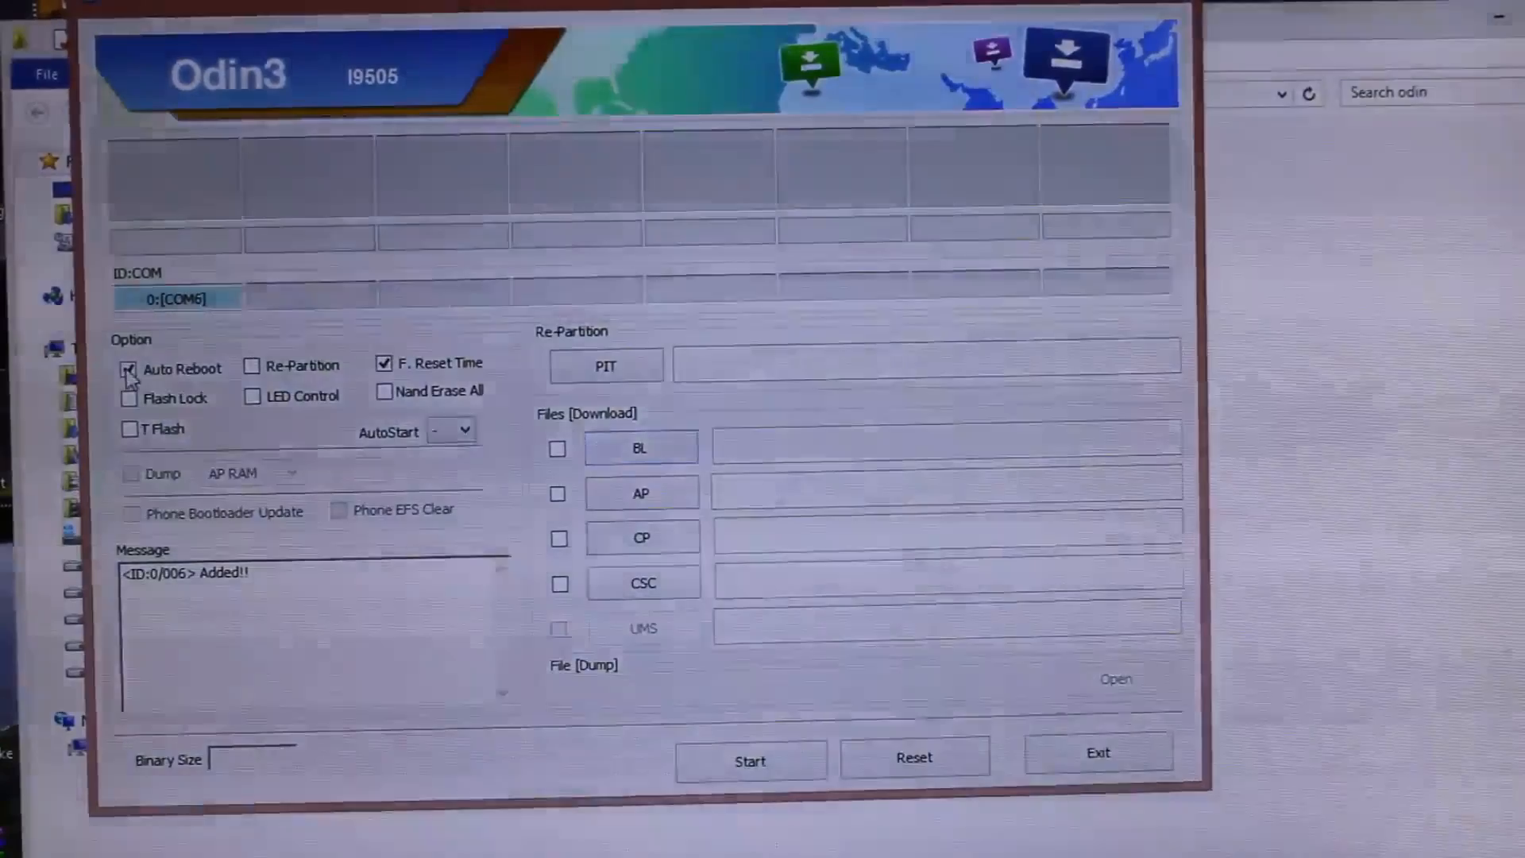
left_click(129, 369)
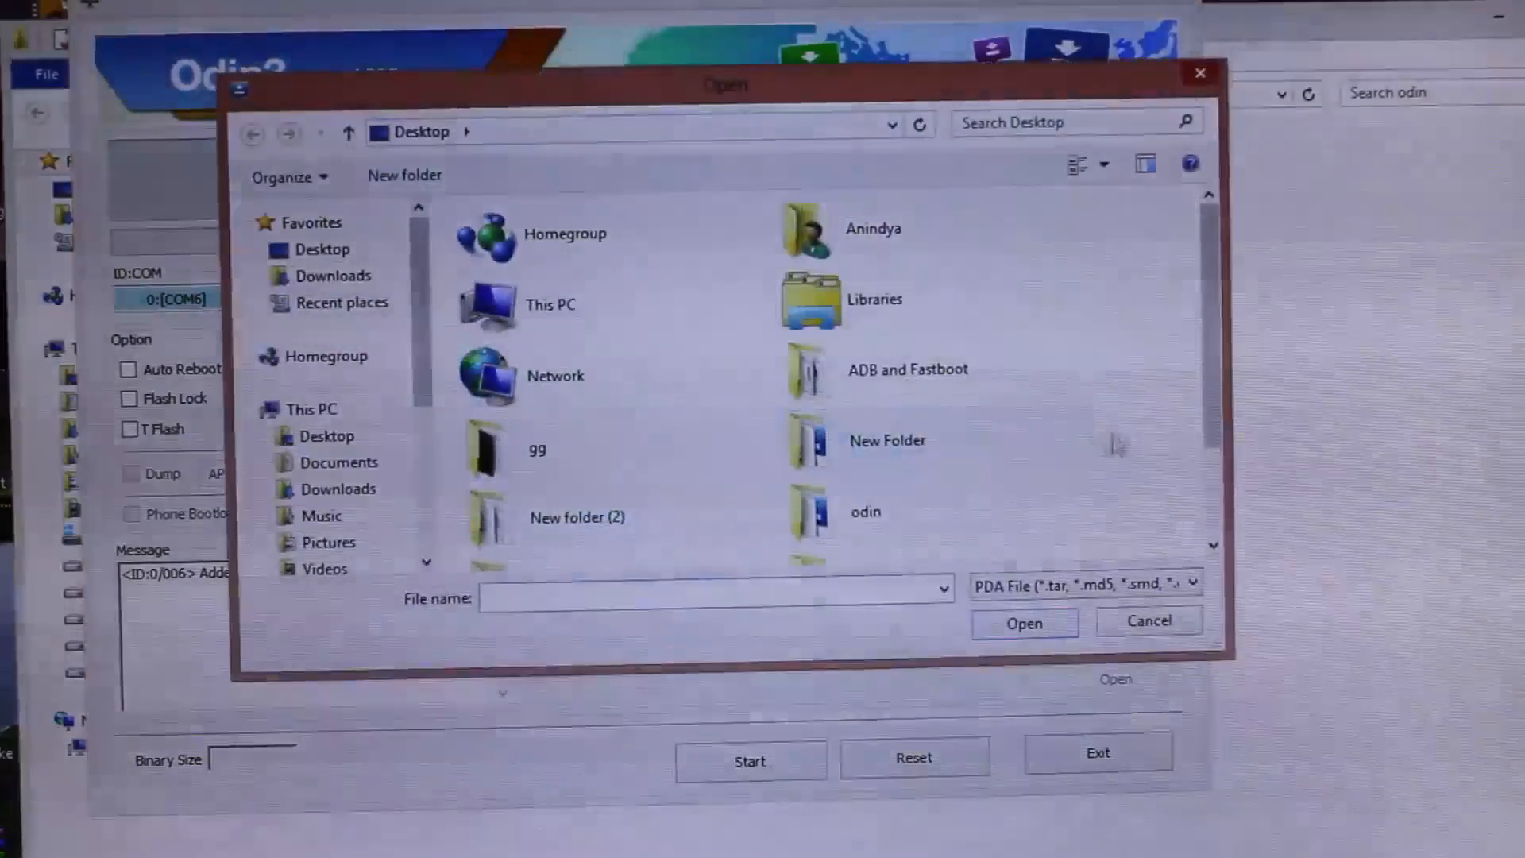
Load CWM-Test-4.4-ms013g.tar into the AP slot.
left_click(935, 527)
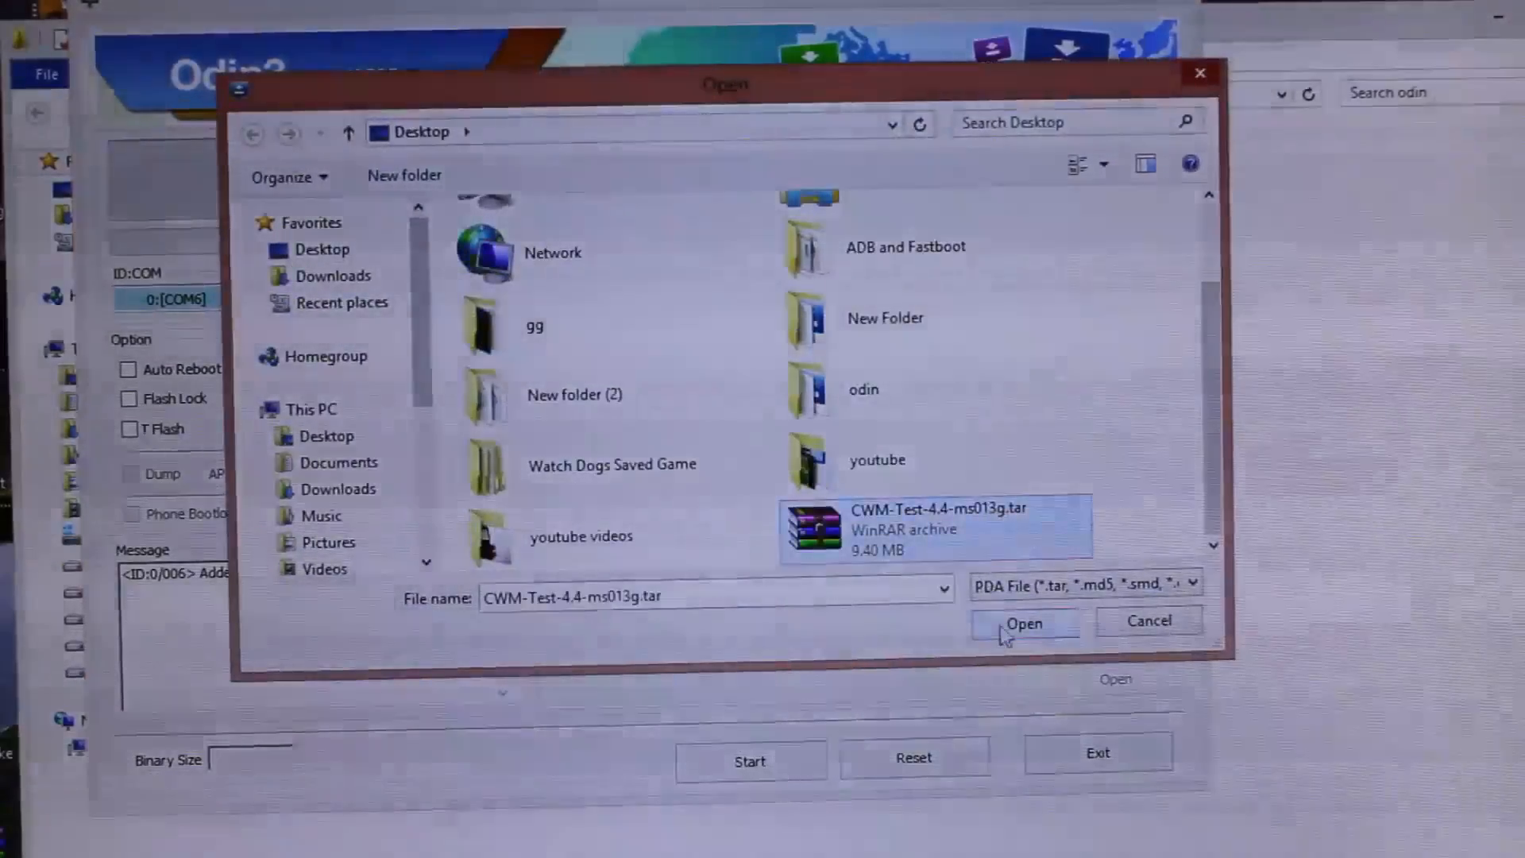
left_click(1022, 622)
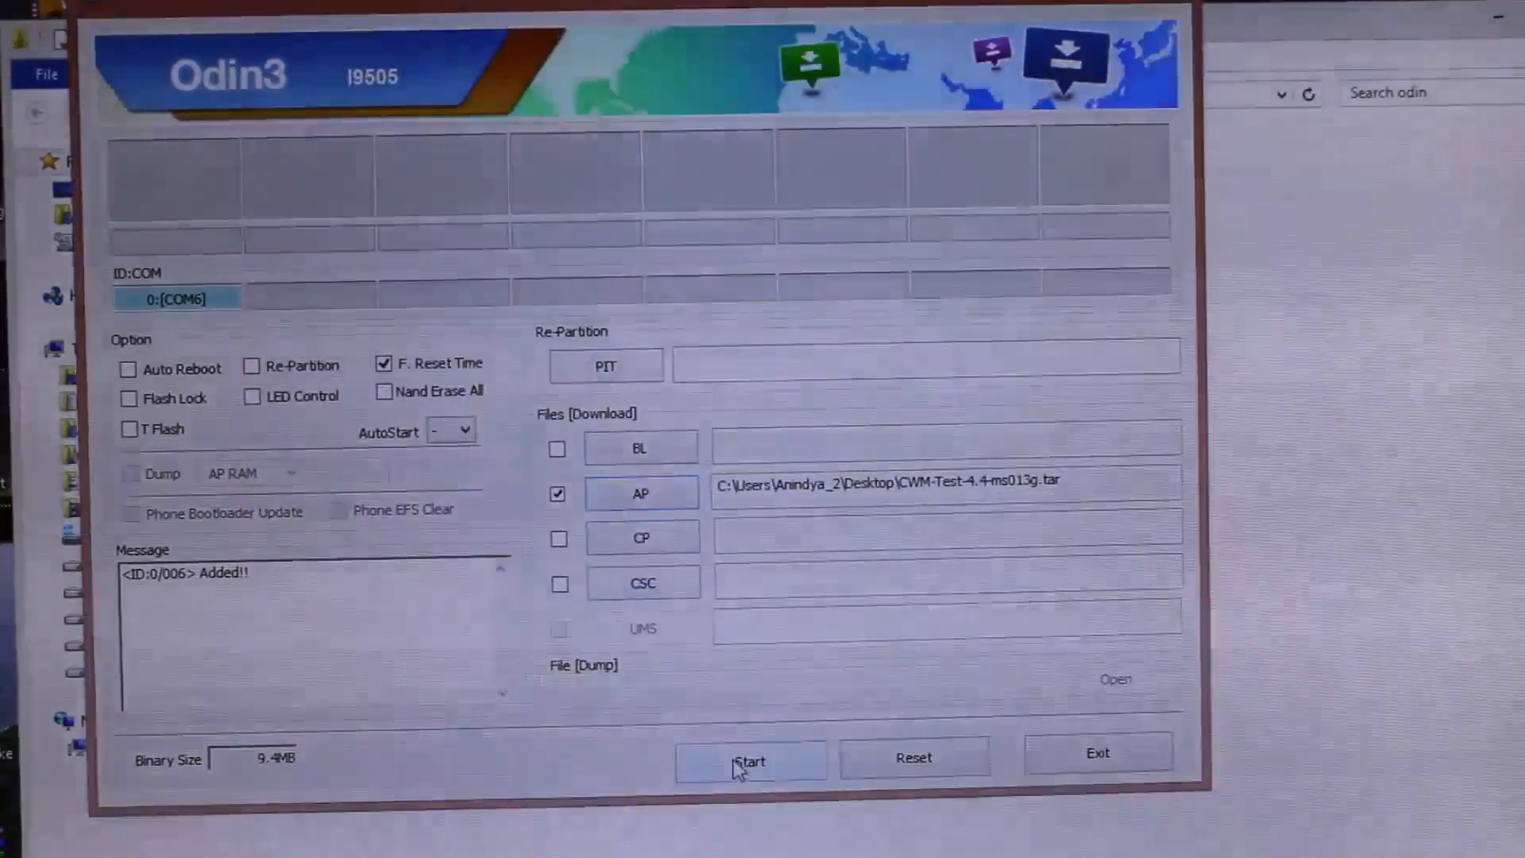
Start the flash and let it run through the NAND write to RESET and RES OK.
left_click(750, 761)
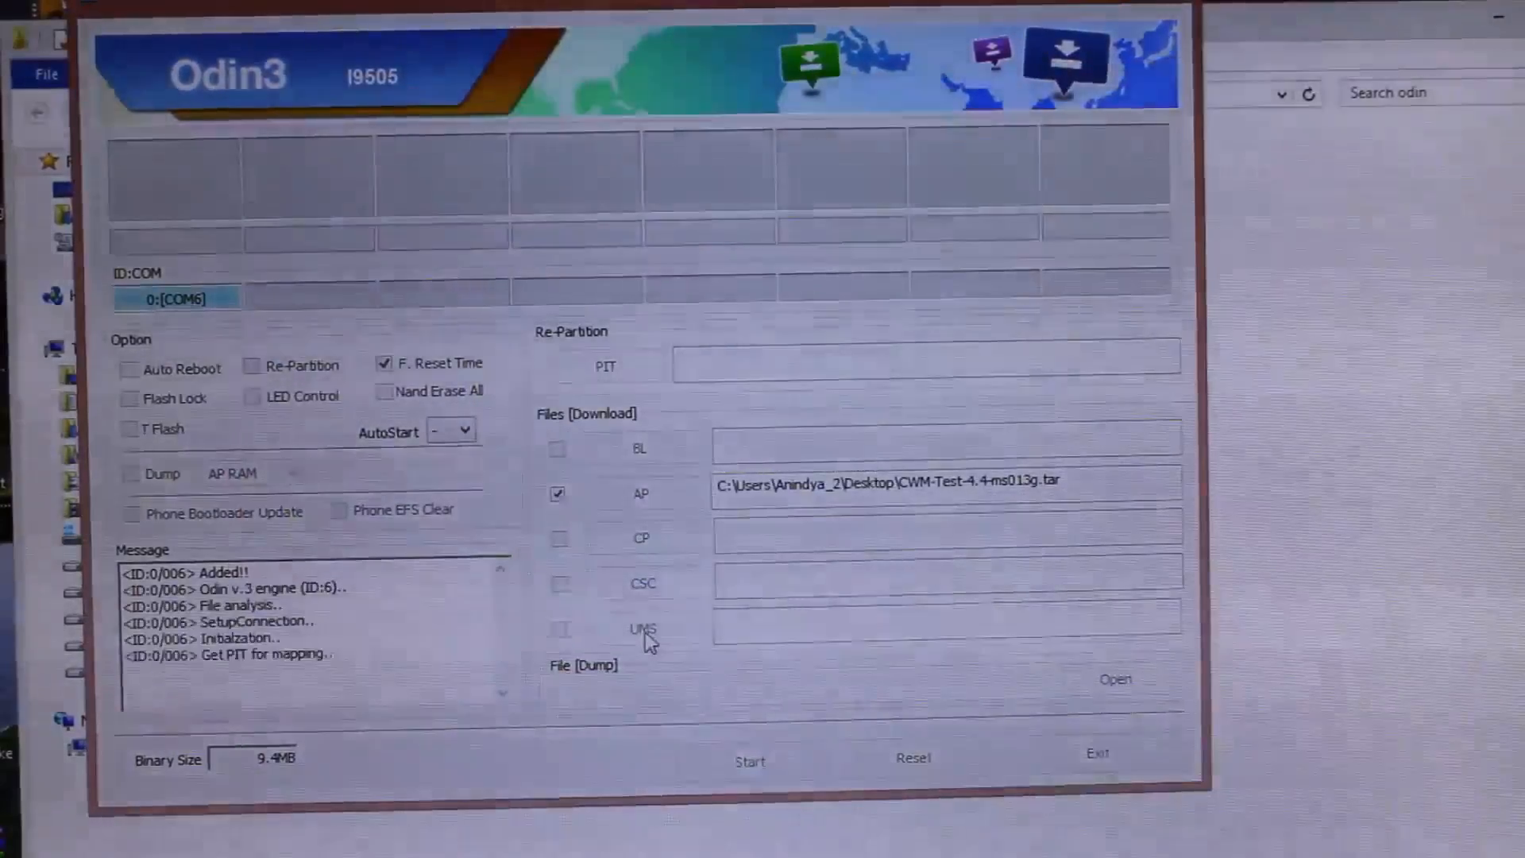
left_click(748, 761)
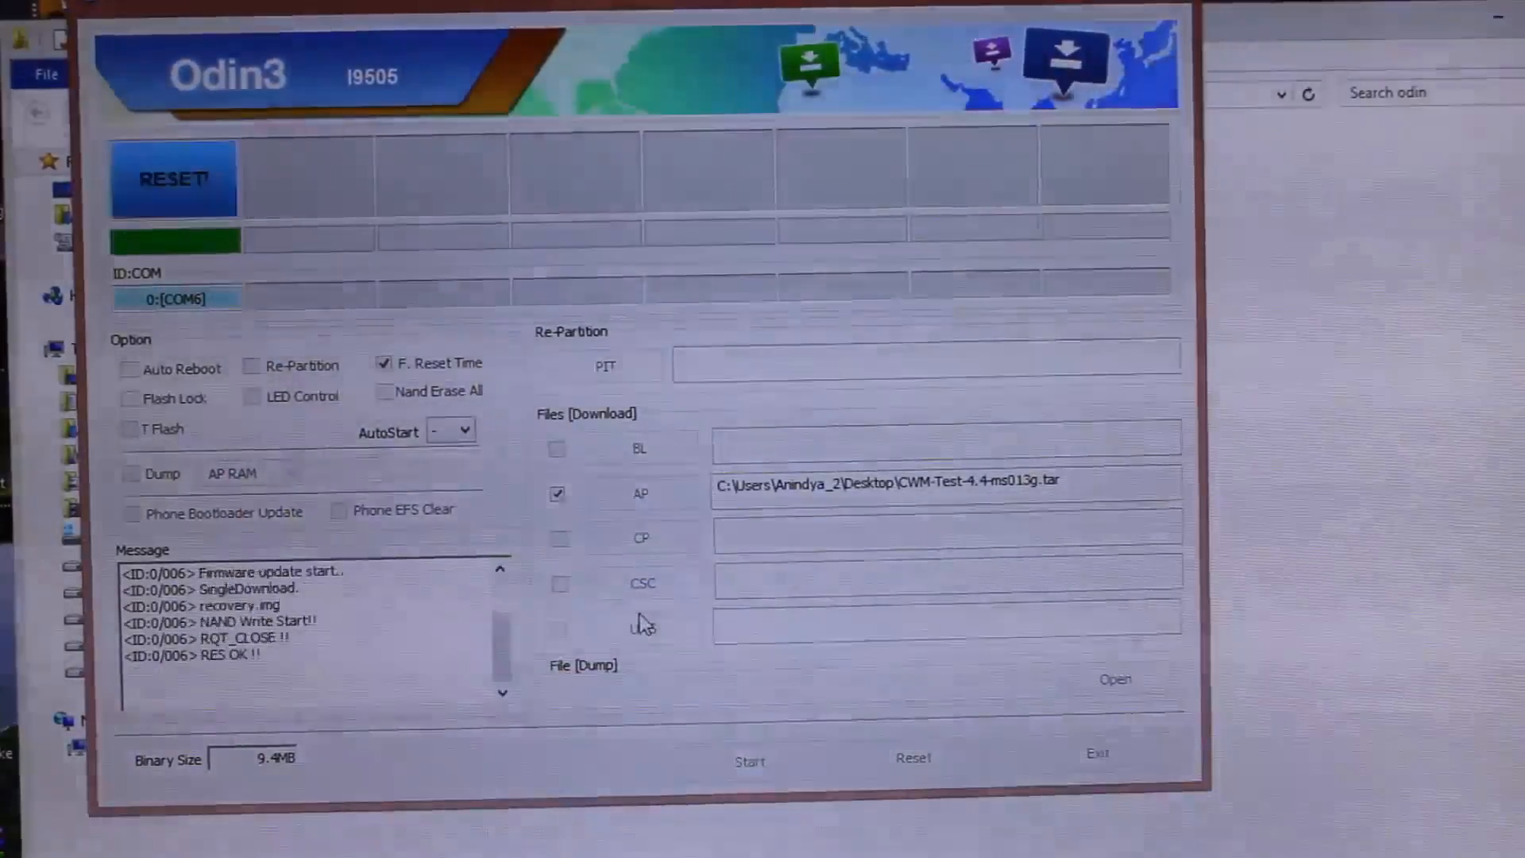